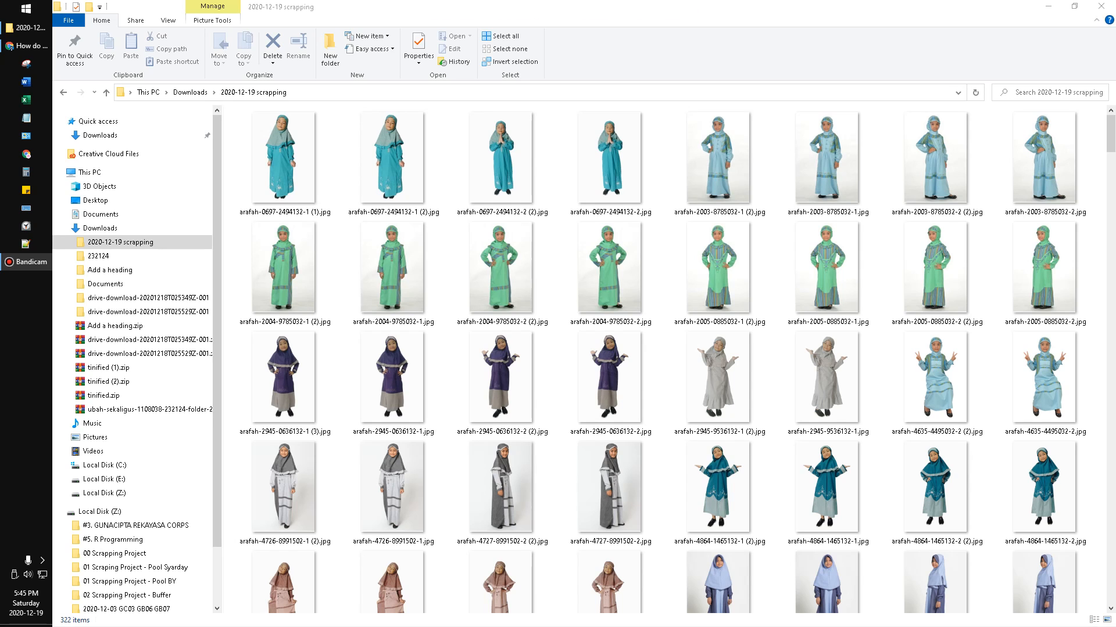
left_click(935, 382)
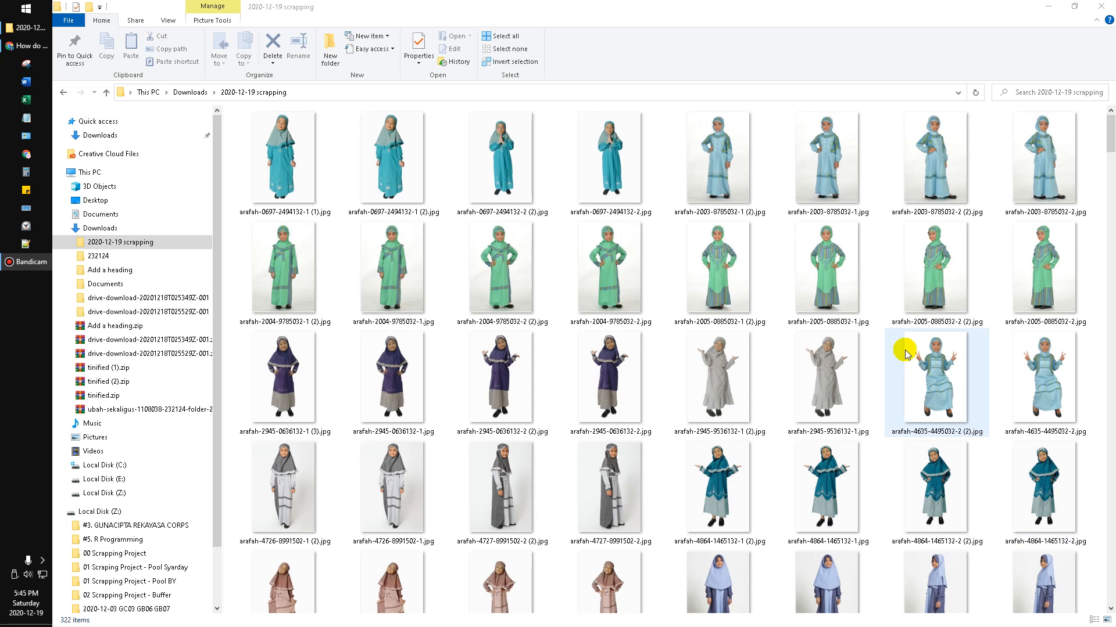
left_click(825, 275)
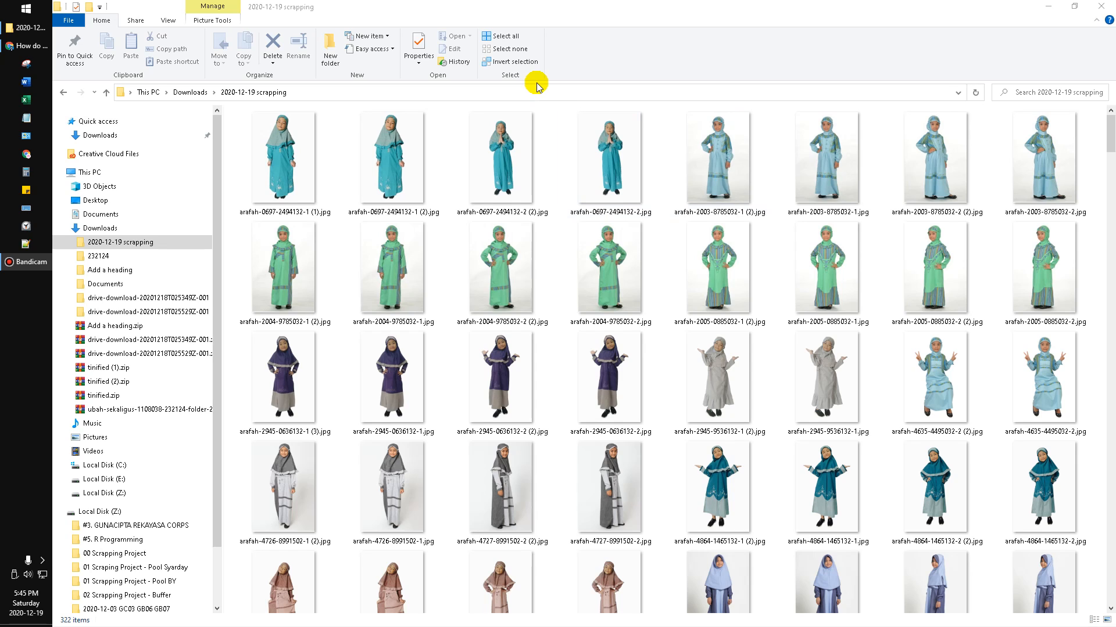
mouse_move(656, 6)
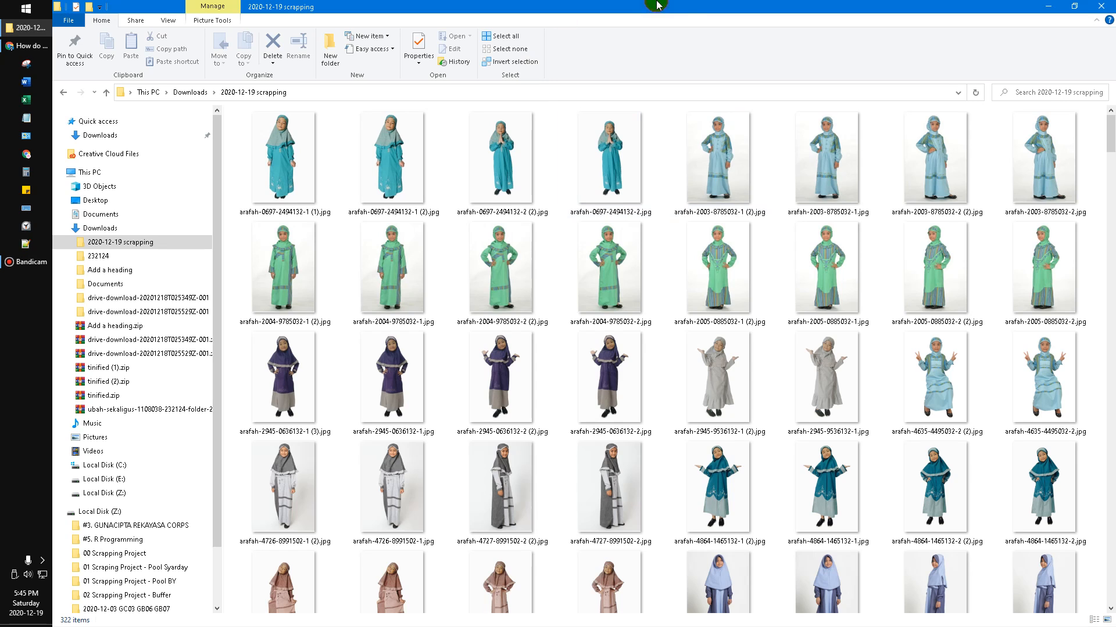
mouse_move(908, 13)
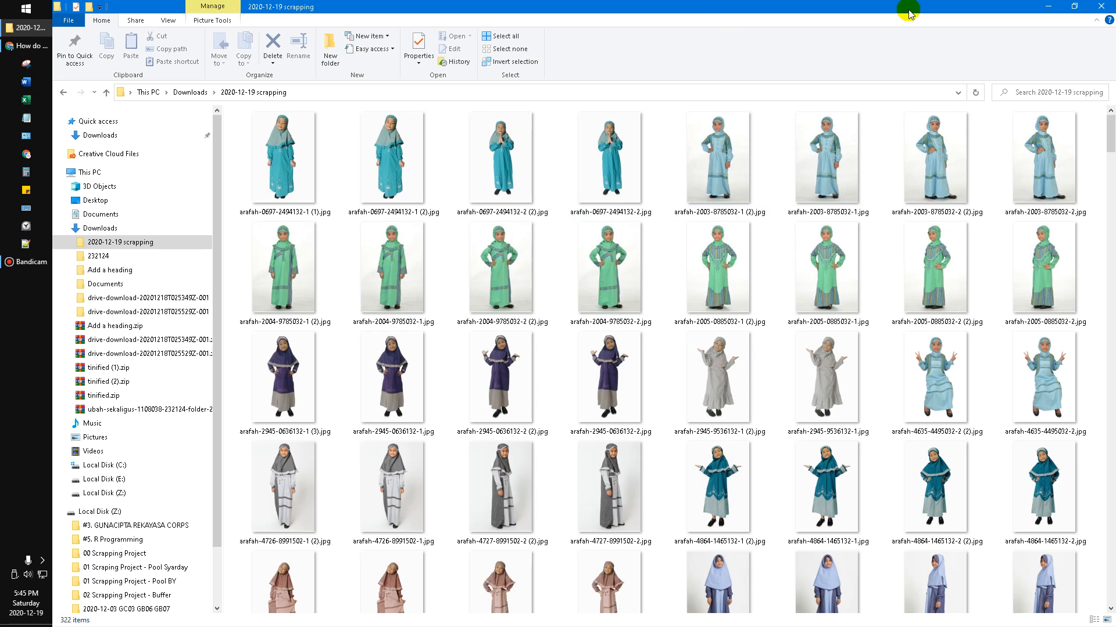
left_click(610, 268)
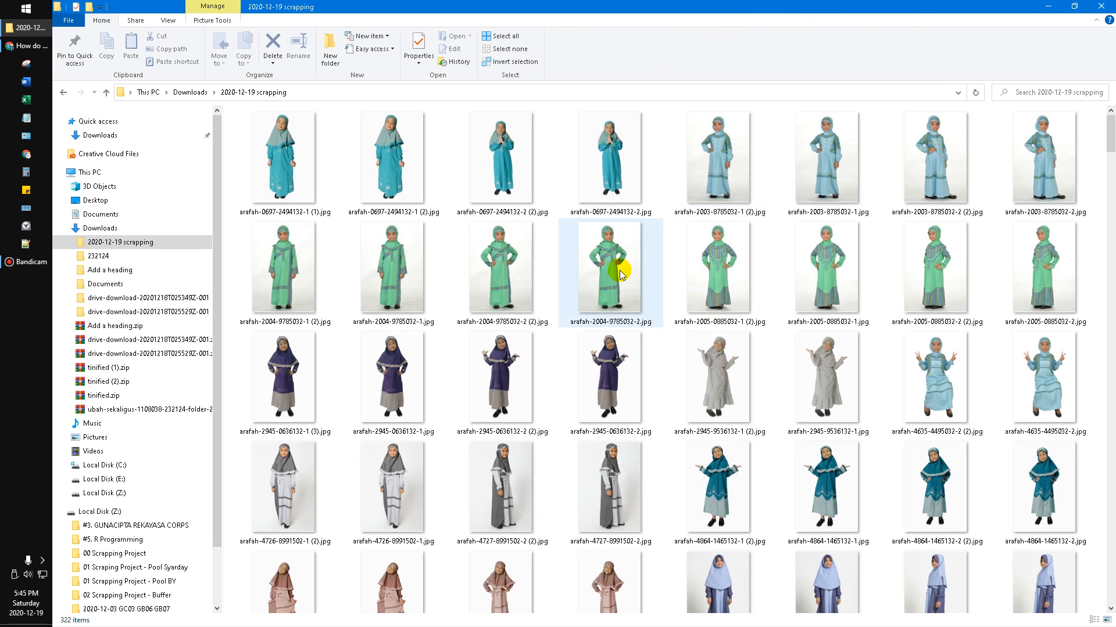
left_click(609, 275)
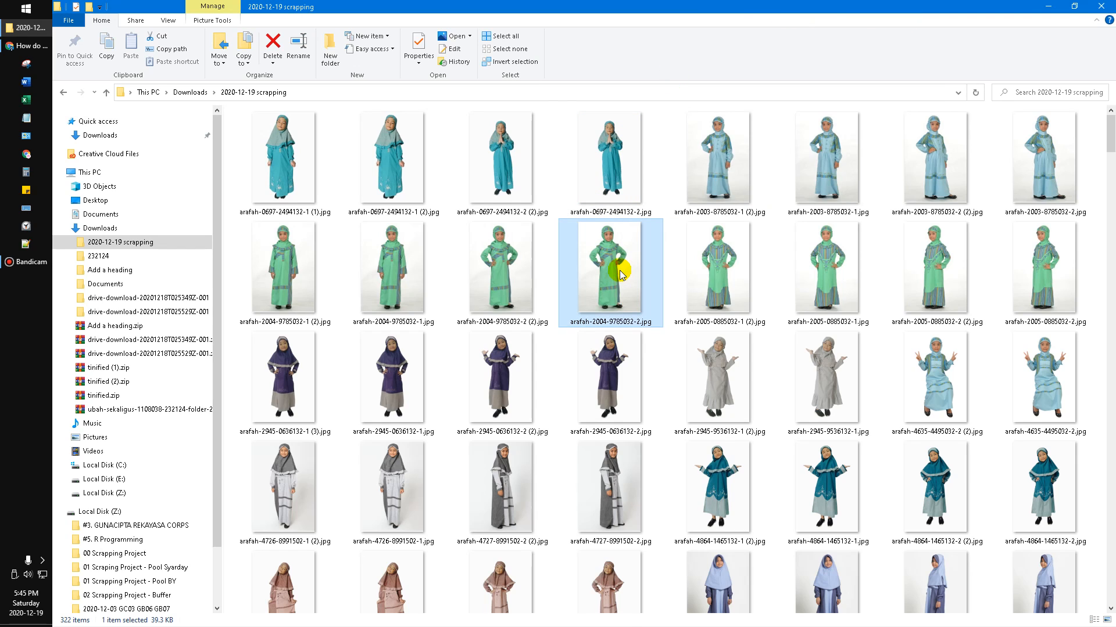
scroll("down", 3)
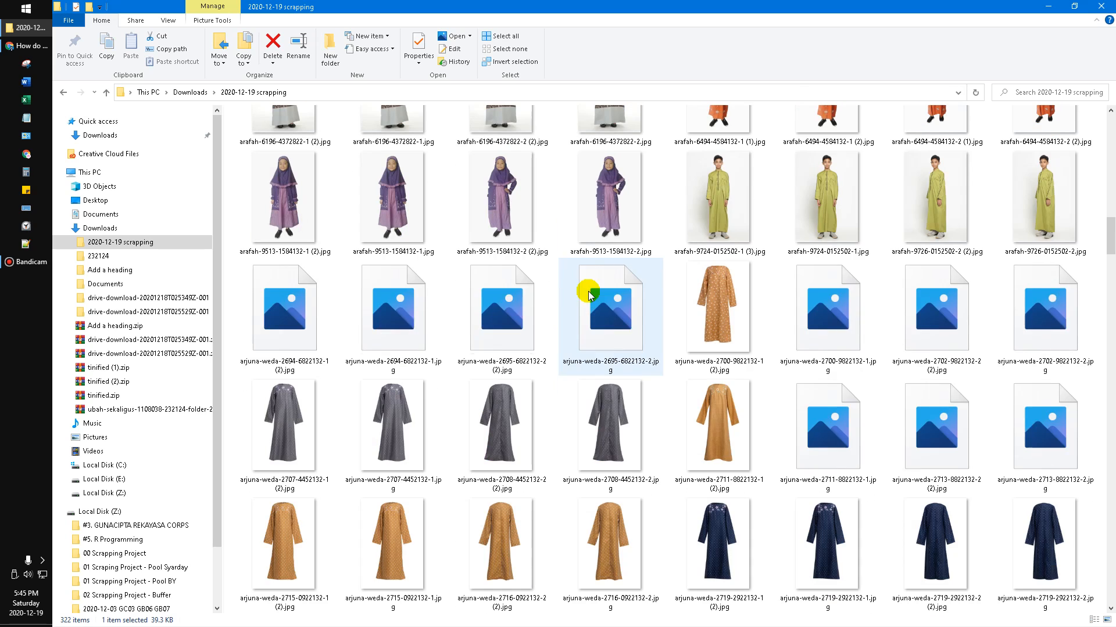
scroll("down", 3)
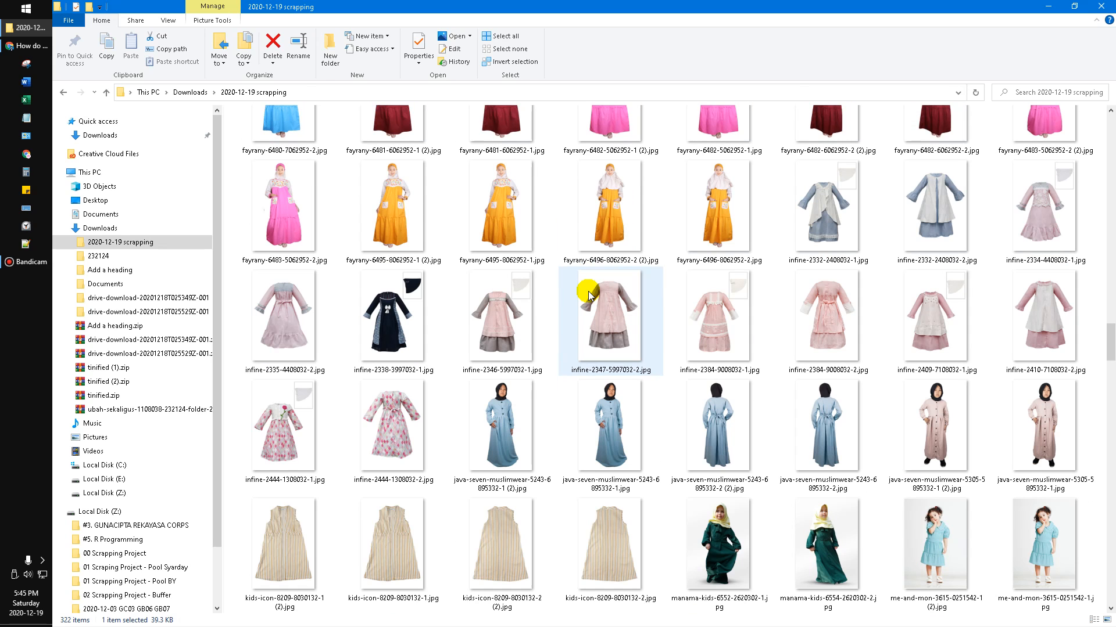
scroll("down", 3)
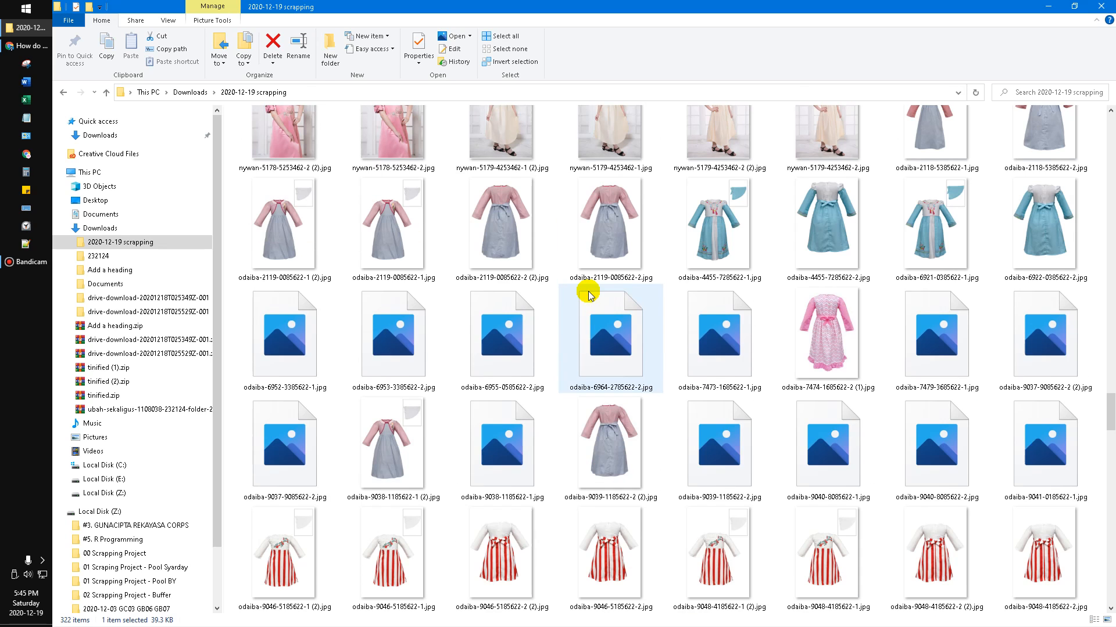
scroll("down", 3)
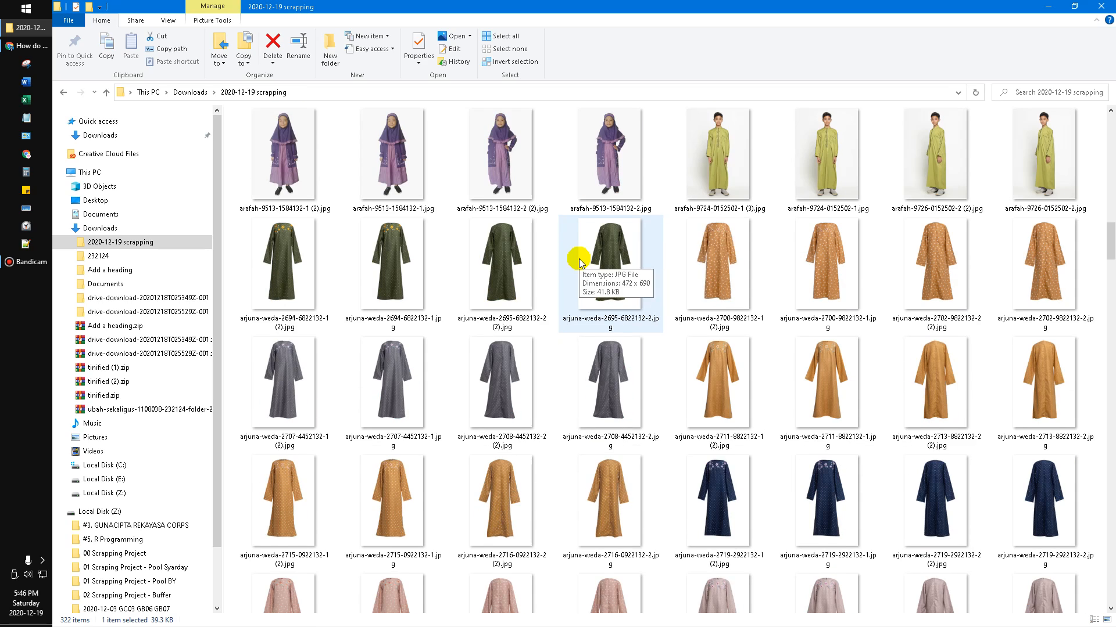
scroll("down", 3)
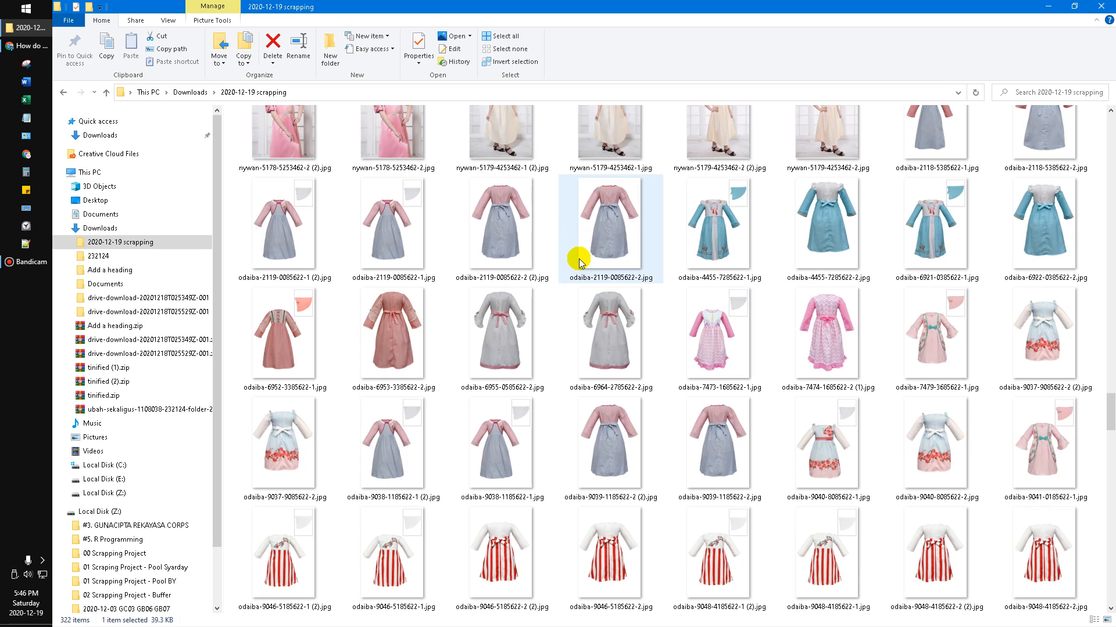
left_click(608, 335)
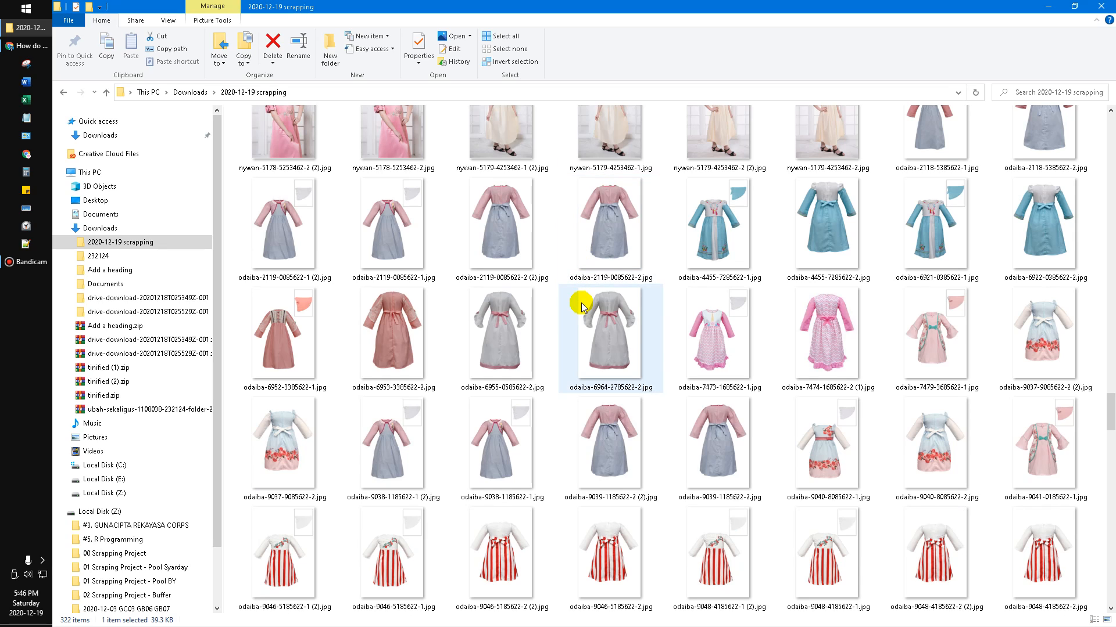
mouse_move(600, 309)
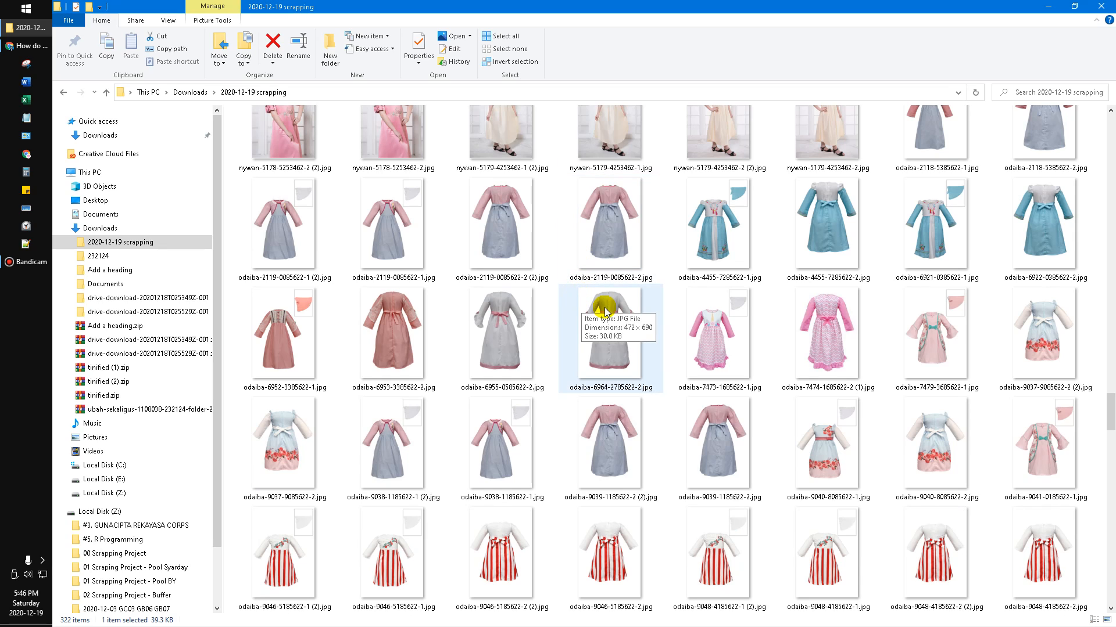
left_click(607, 228)
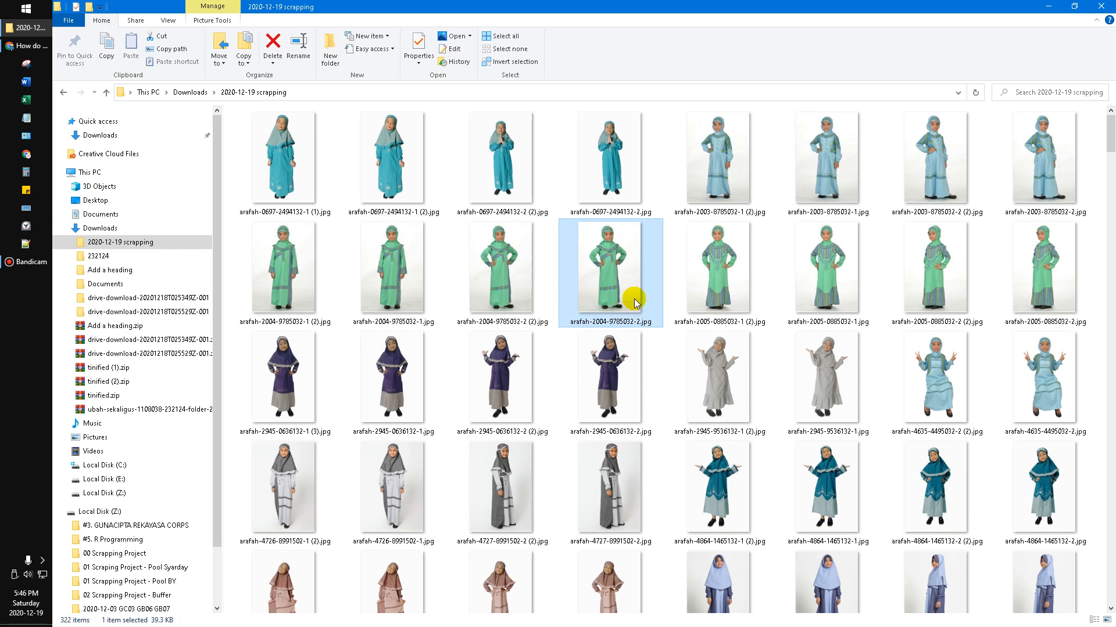
mouse_move(625, 291)
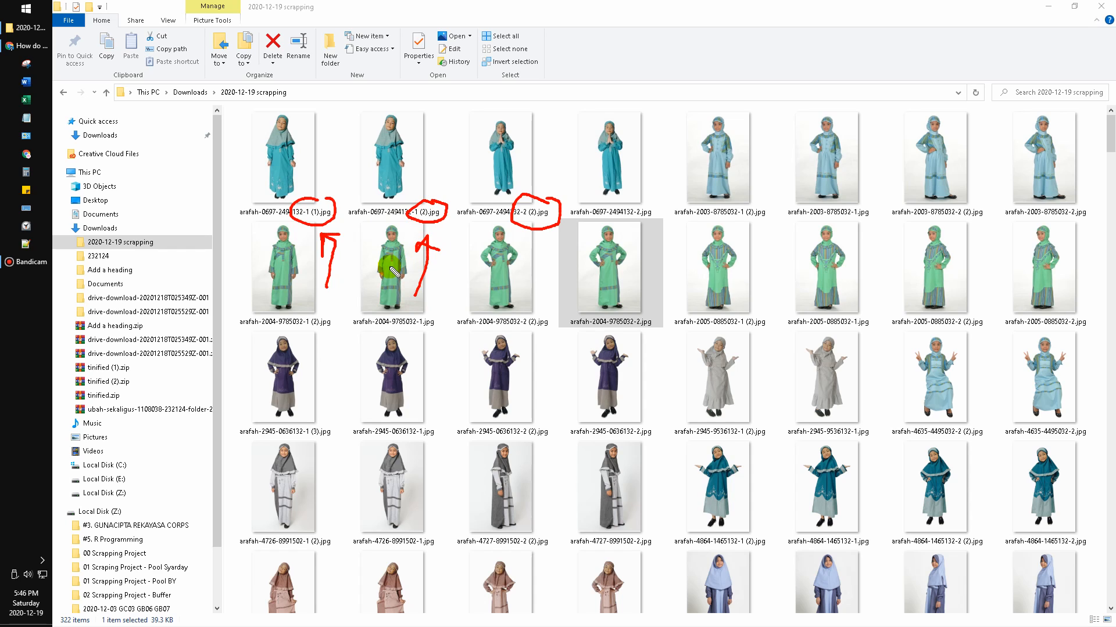
mouse_move(335, 286)
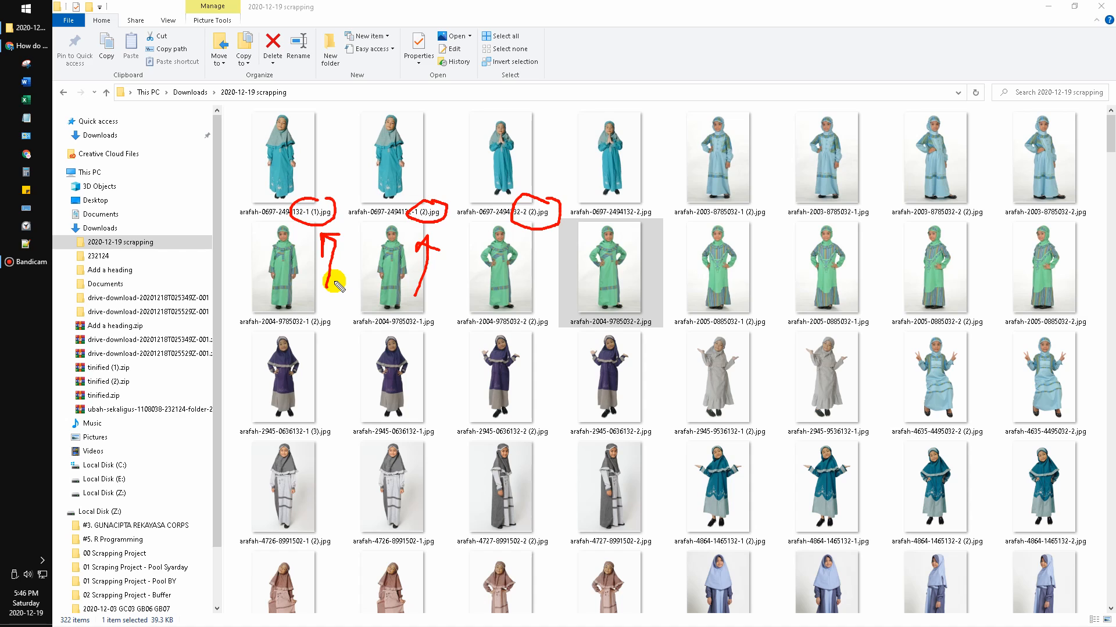
mouse_move(284, 242)
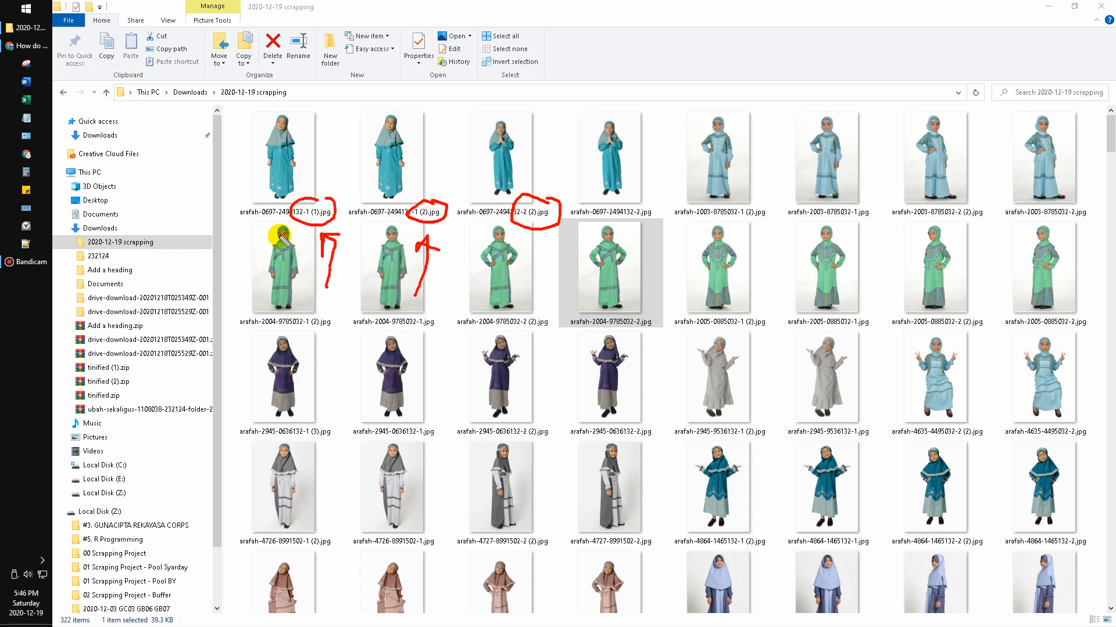
mouse_move(255, 138)
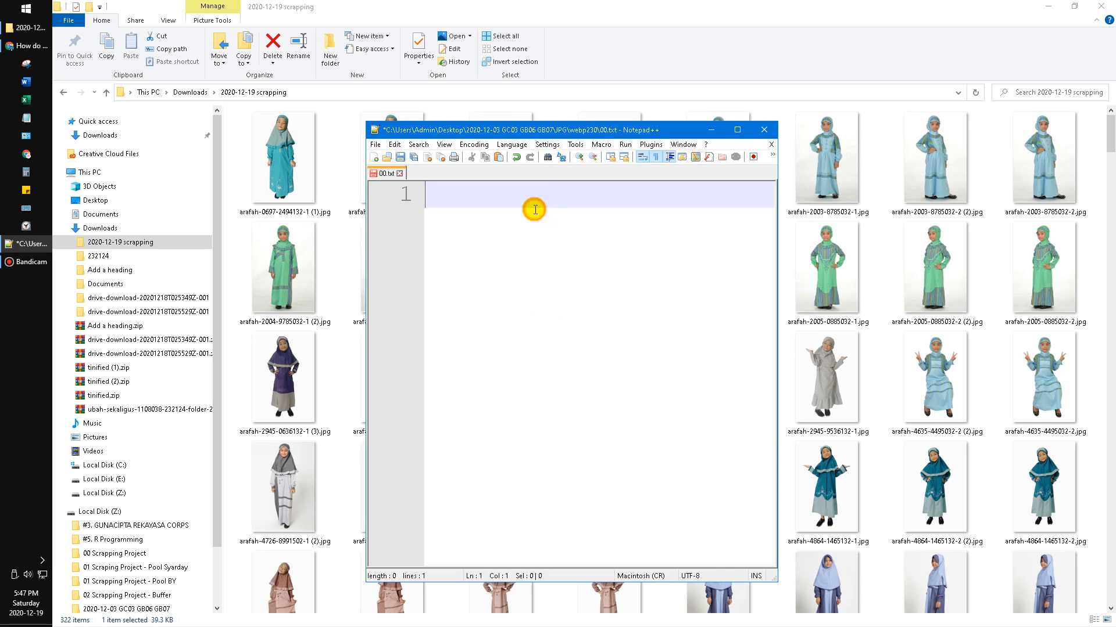
Write the query ~"(1)" on line 1 and select the whole line for copying
type("~")
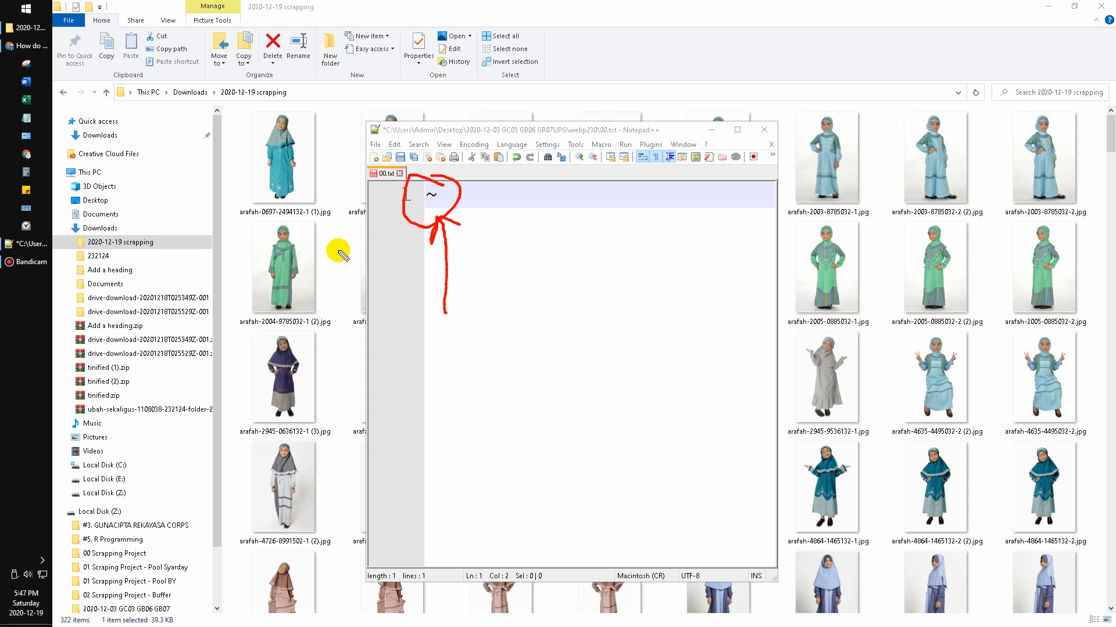
mouse_move(530, 194)
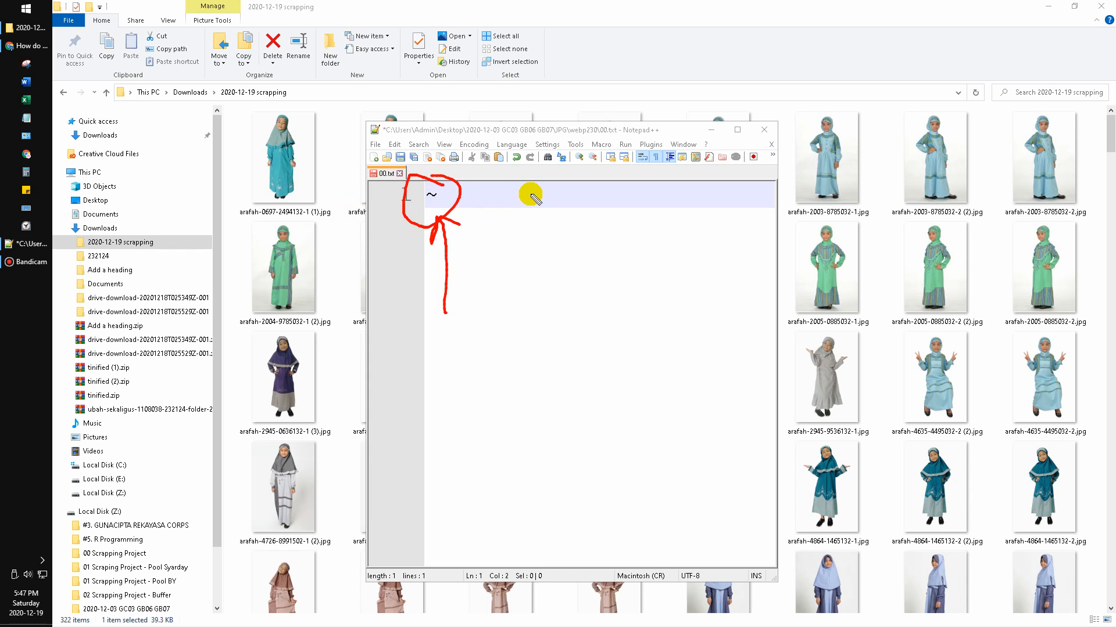
mouse_move(413, 218)
type("\"")
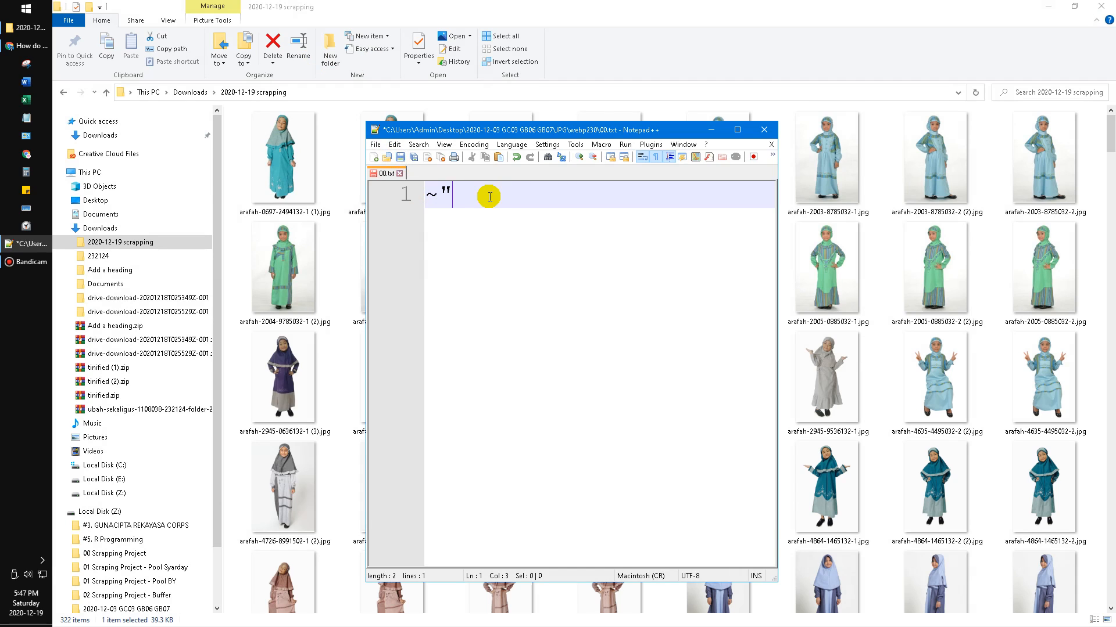
mouse_move(561, 216)
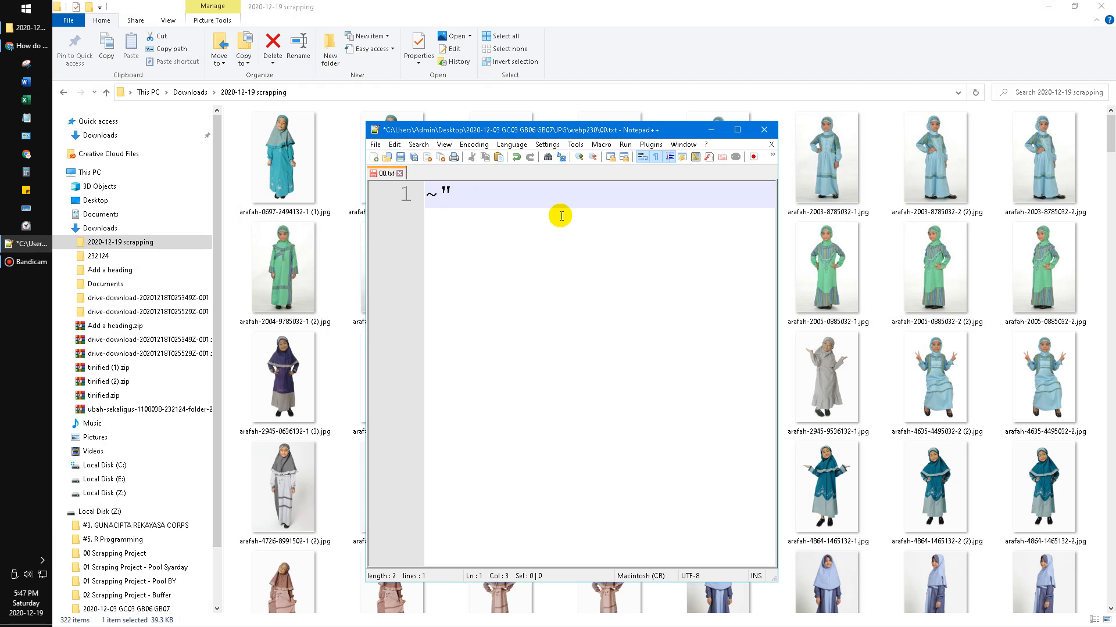
type("(")
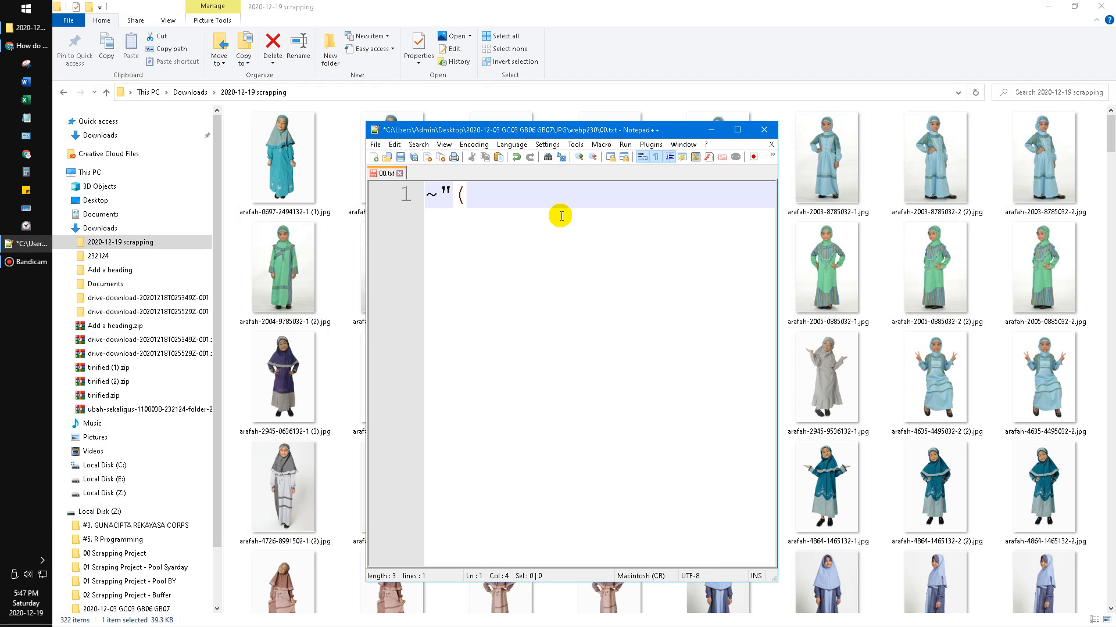
type("1)")
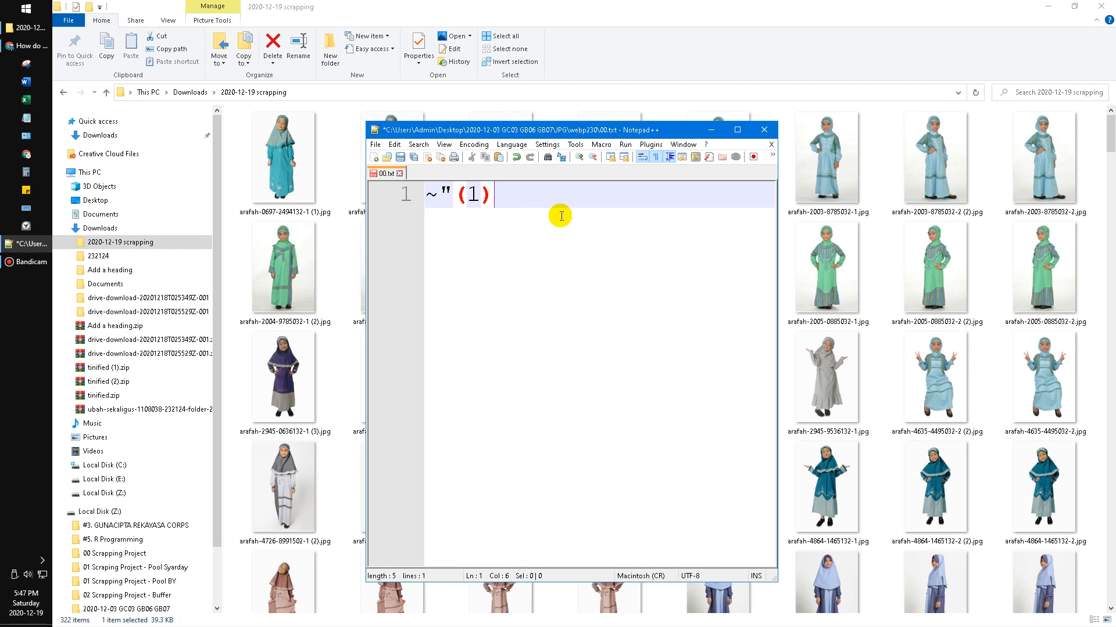
type("\"")
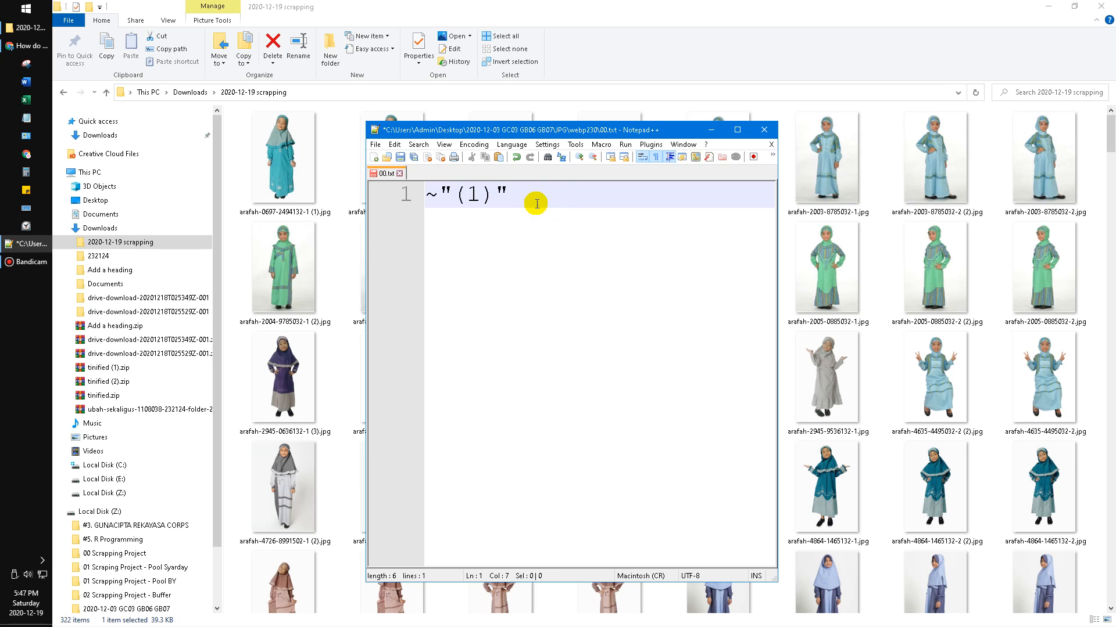
triple_click(490, 196)
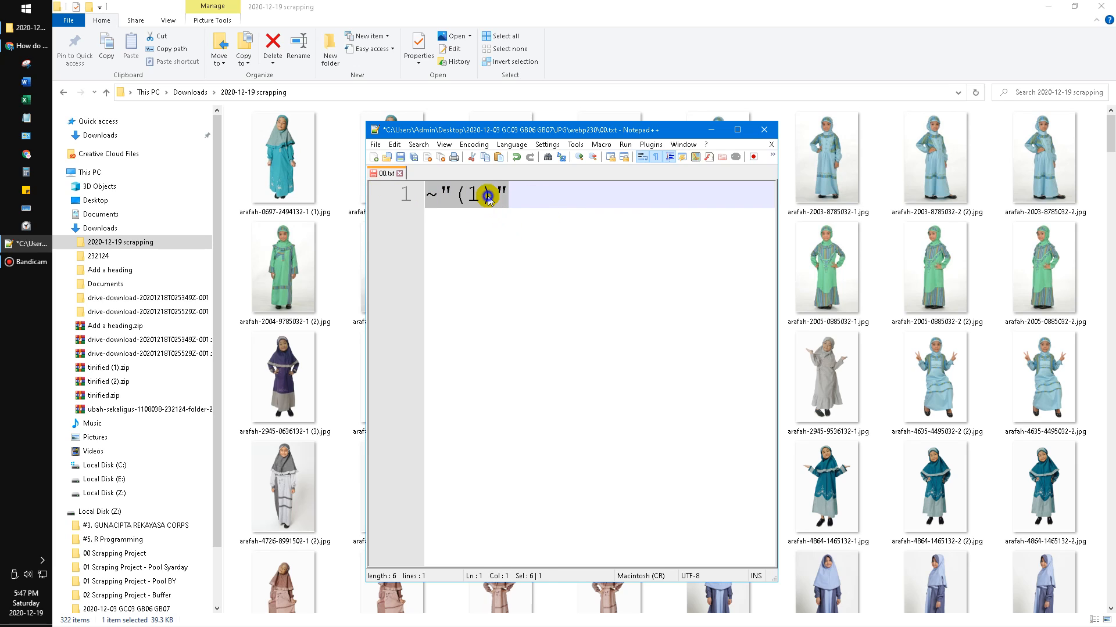
left_click(764, 129)
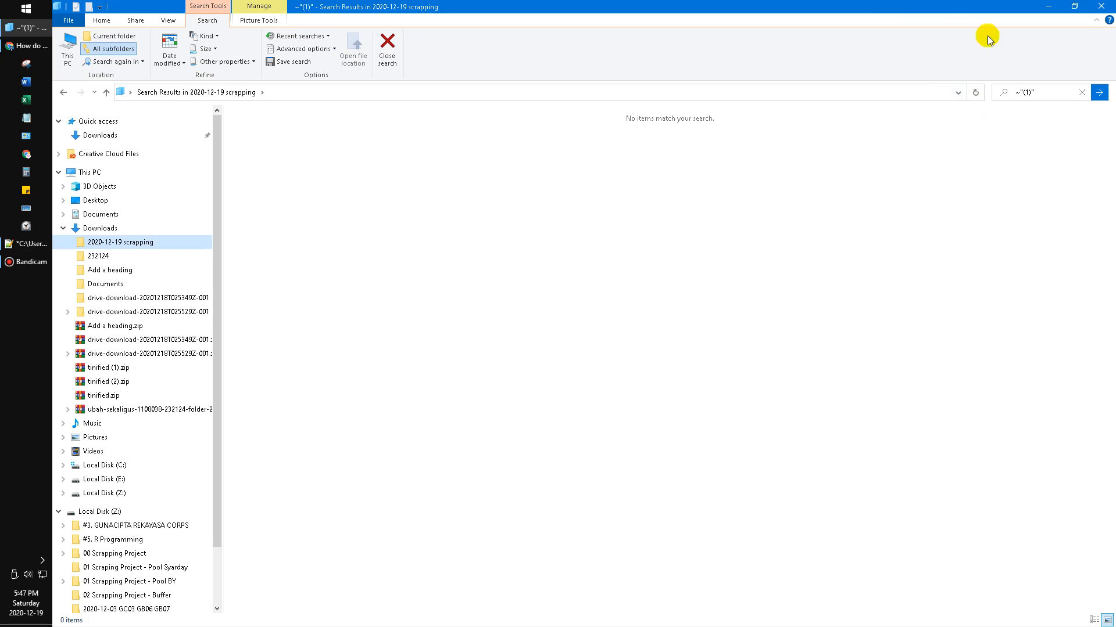
Bring the Notepad++ query notes back to the front after the empty ~"(1)" search
left_click(1038, 93)
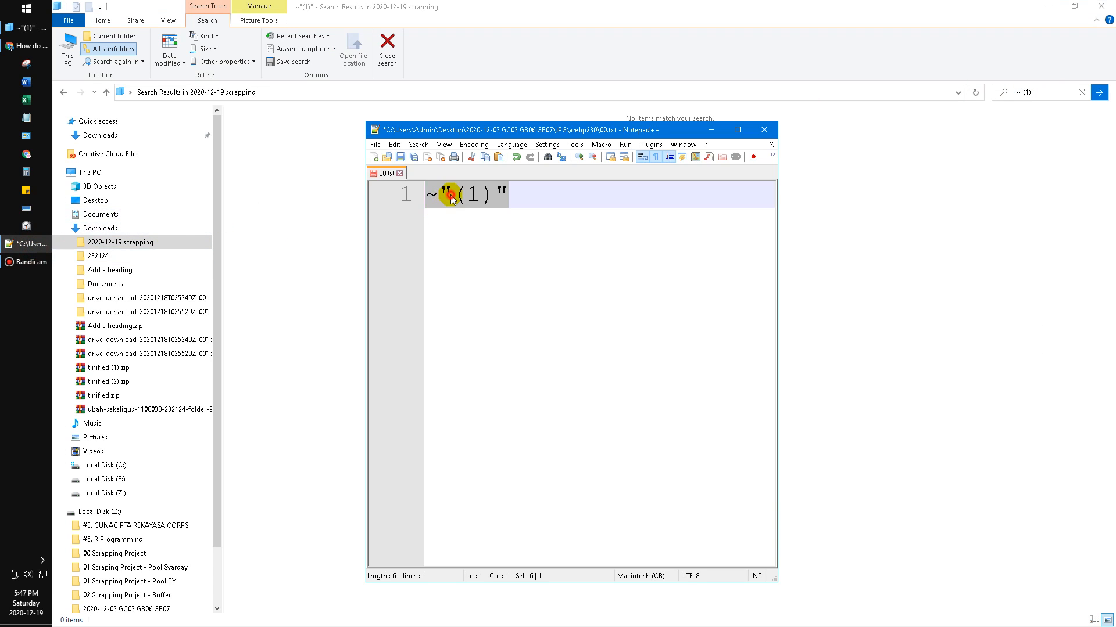
Wrap (1) in wildcards so line 1 reads ~"*(1)*"
type("*")
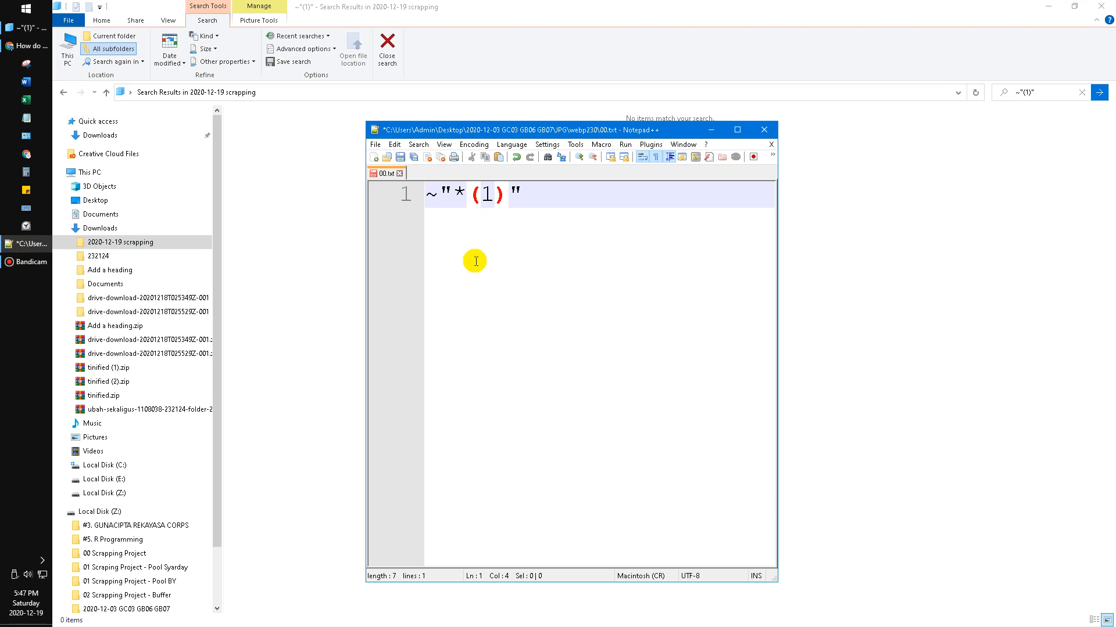
left_click(508, 194)
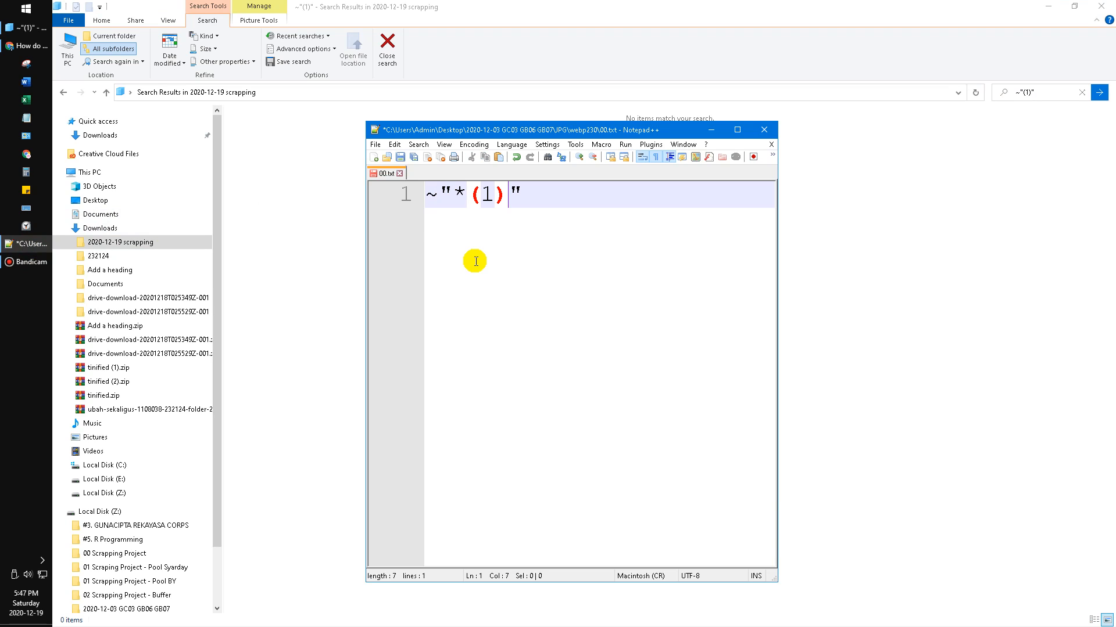
type("*")
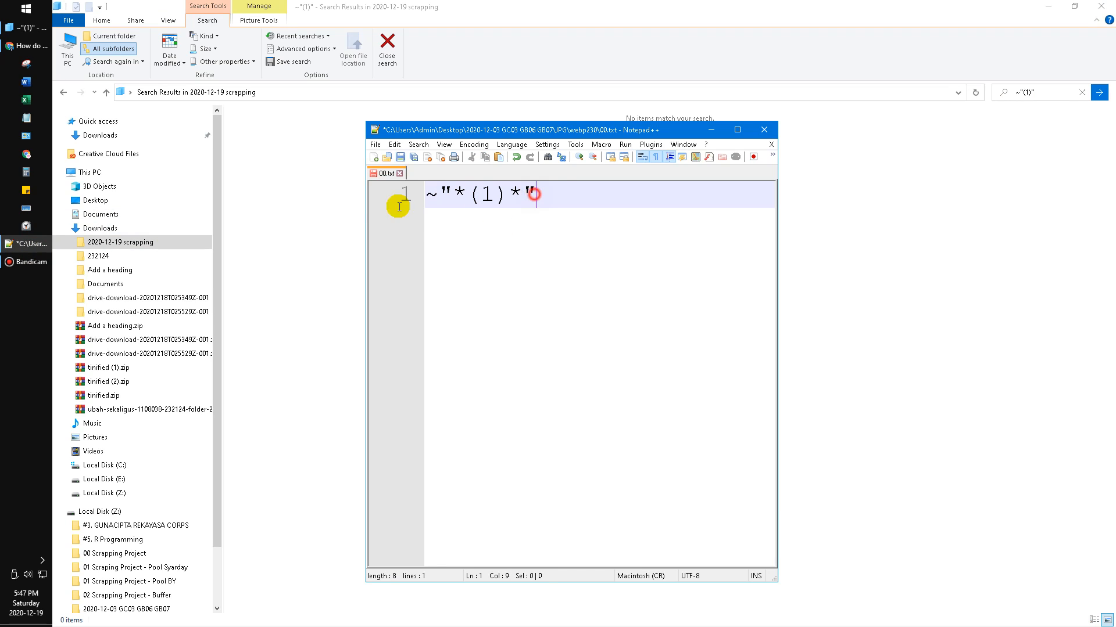
key("Enter")
type("~\"**")
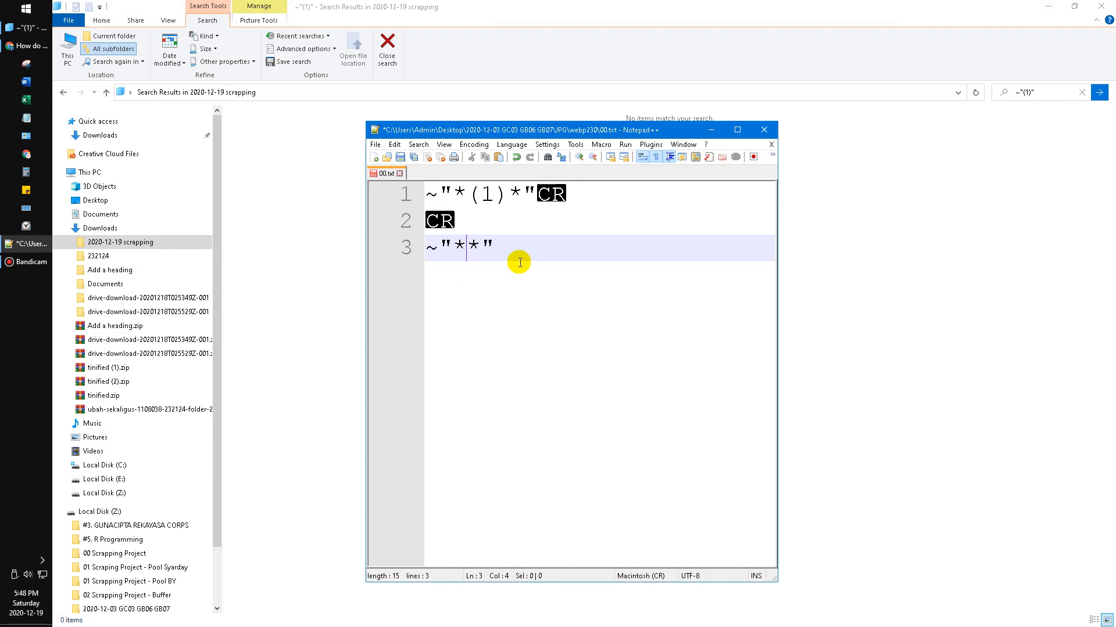
Add the template line ~"*YOUR QUERY*" below and bring up the line's context actions
type("YOUR")
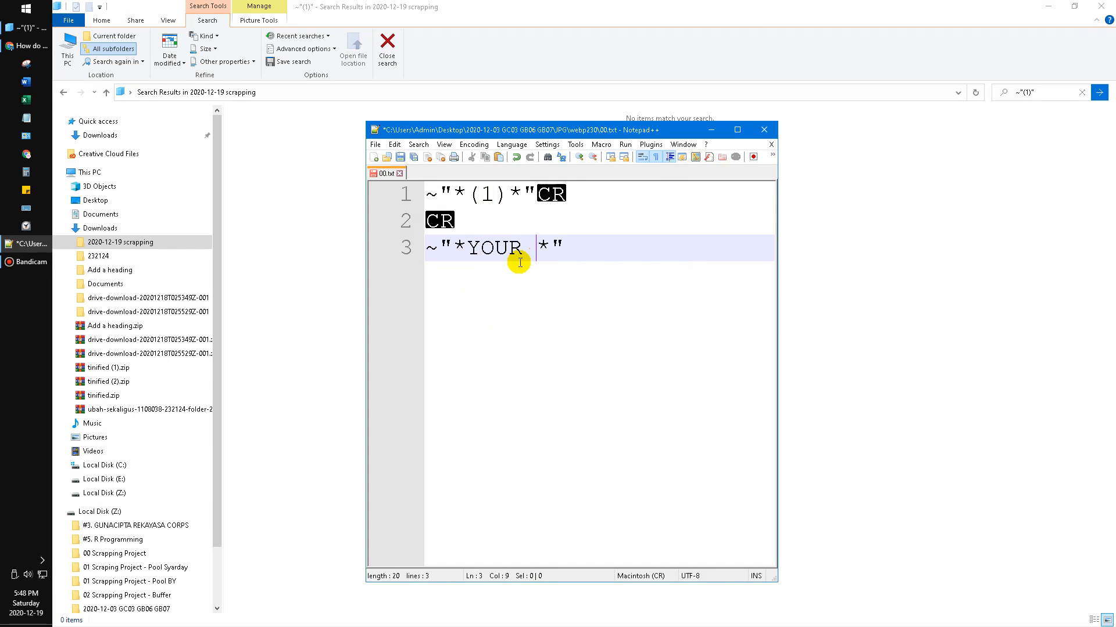
type("QUERY")
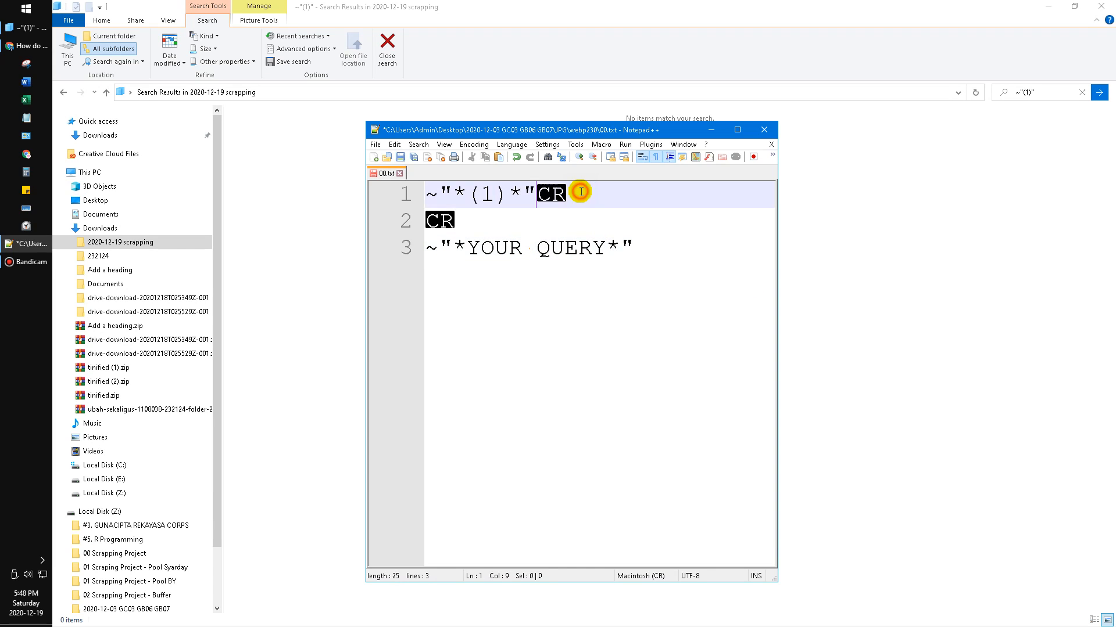
right_click(495, 192)
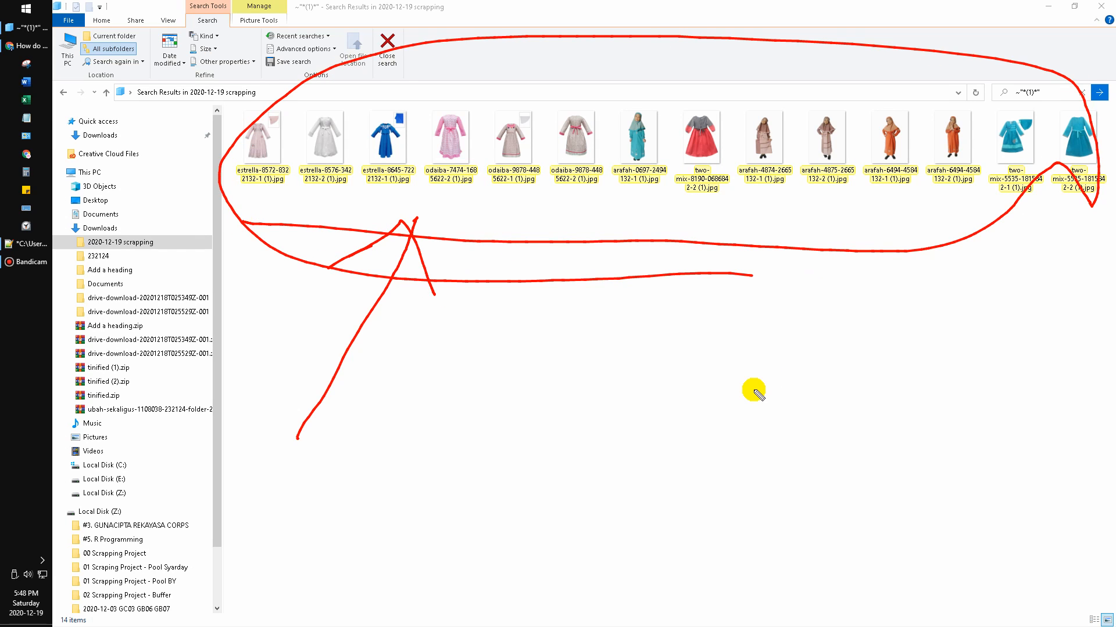
mouse_move(738, 321)
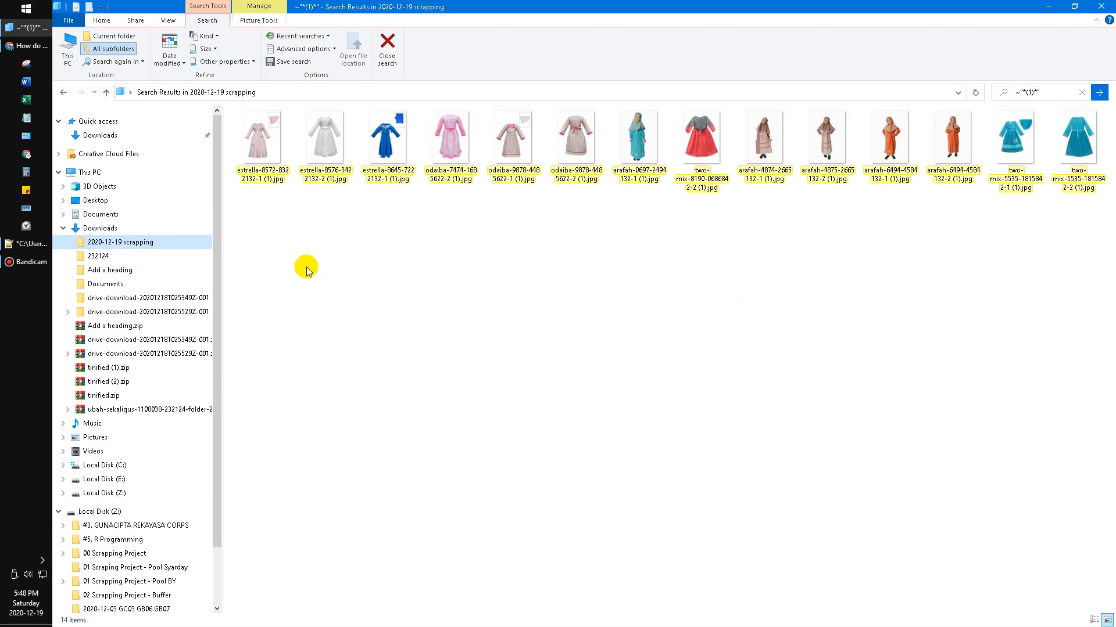
Select all 14 "(1)" duplicate images for deletion, then return to the search box
key("ctrl+a")
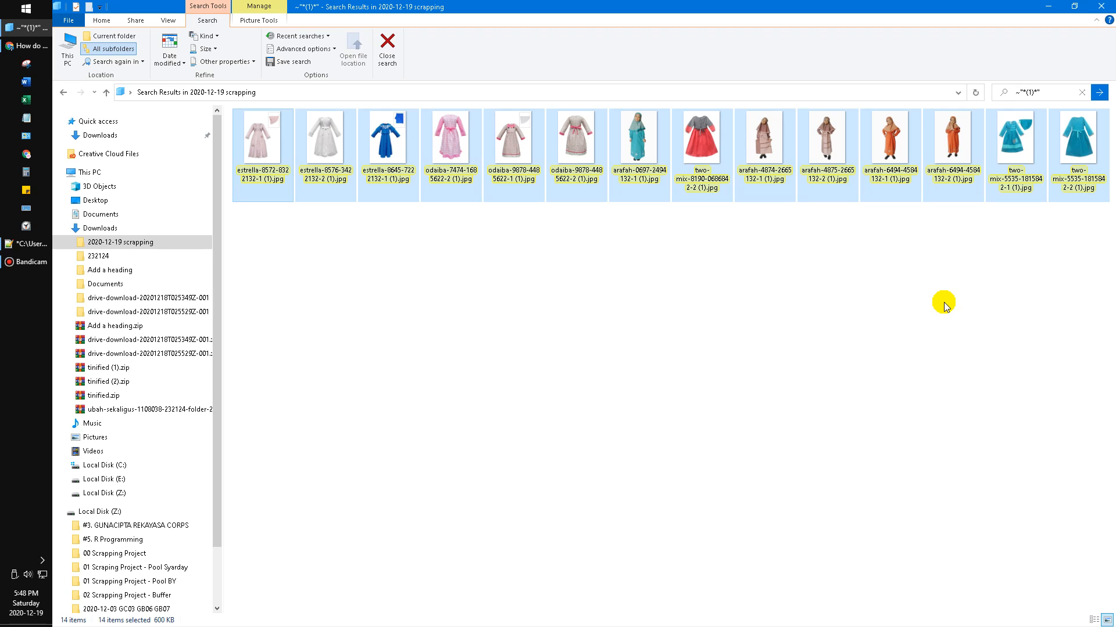
mouse_move(639, 4)
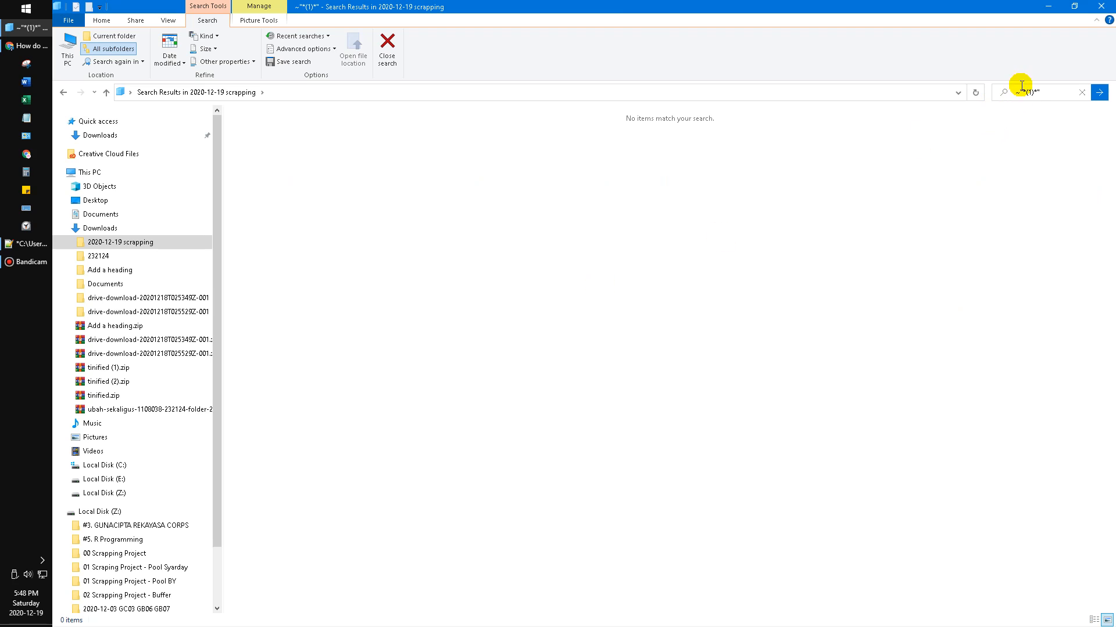
left_click(1038, 93)
type("2")
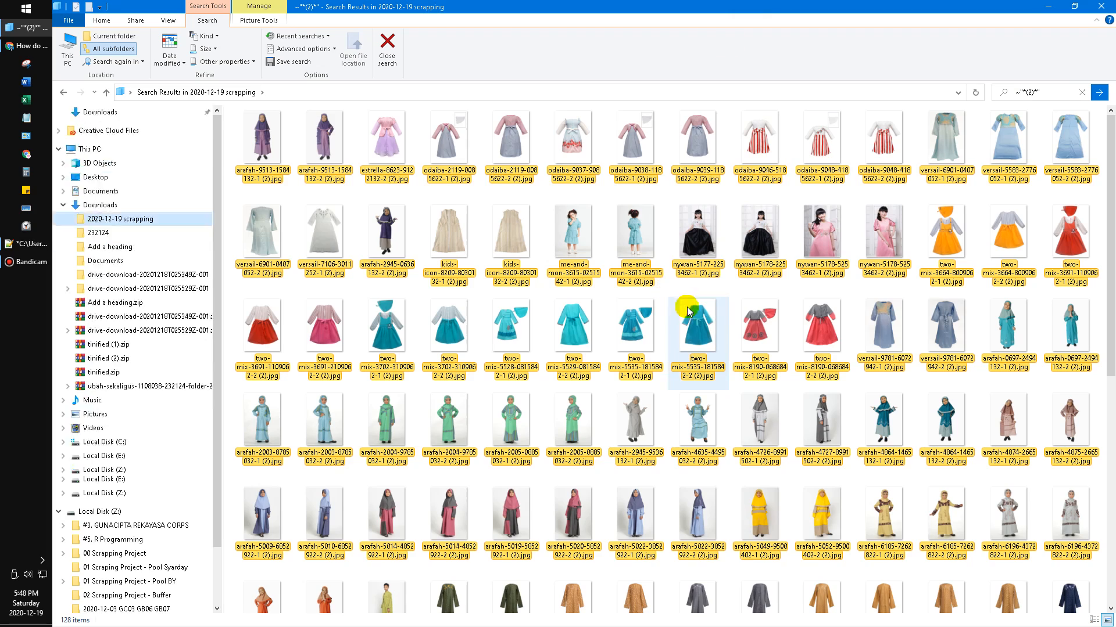
Select all 128 "(2)" duplicate images in the results and delete them
scroll("down", 3)
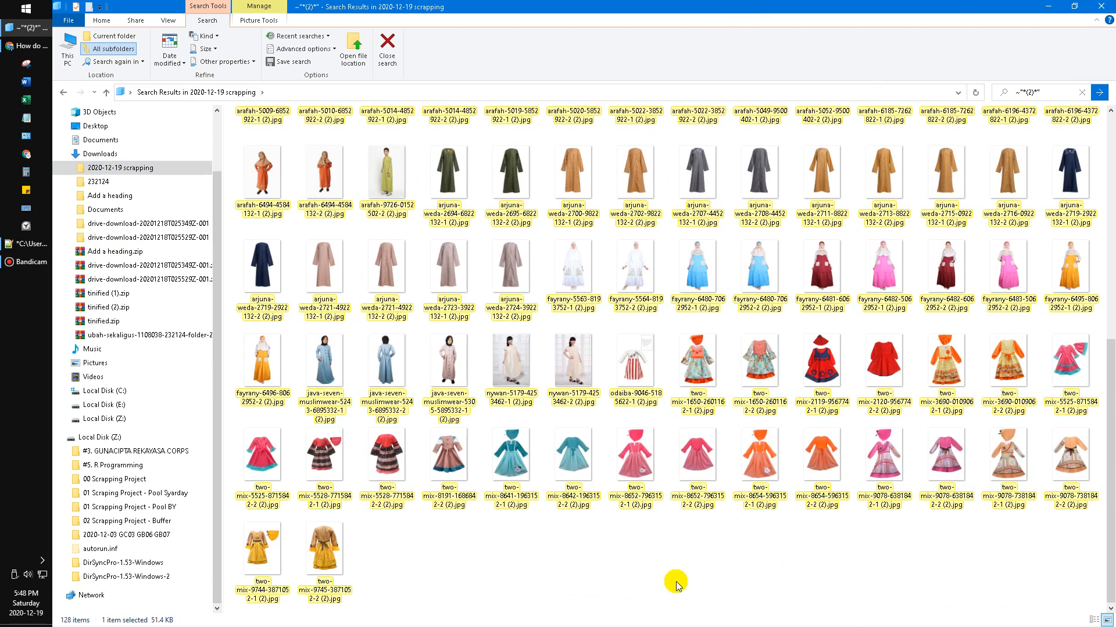
scroll("up", 3)
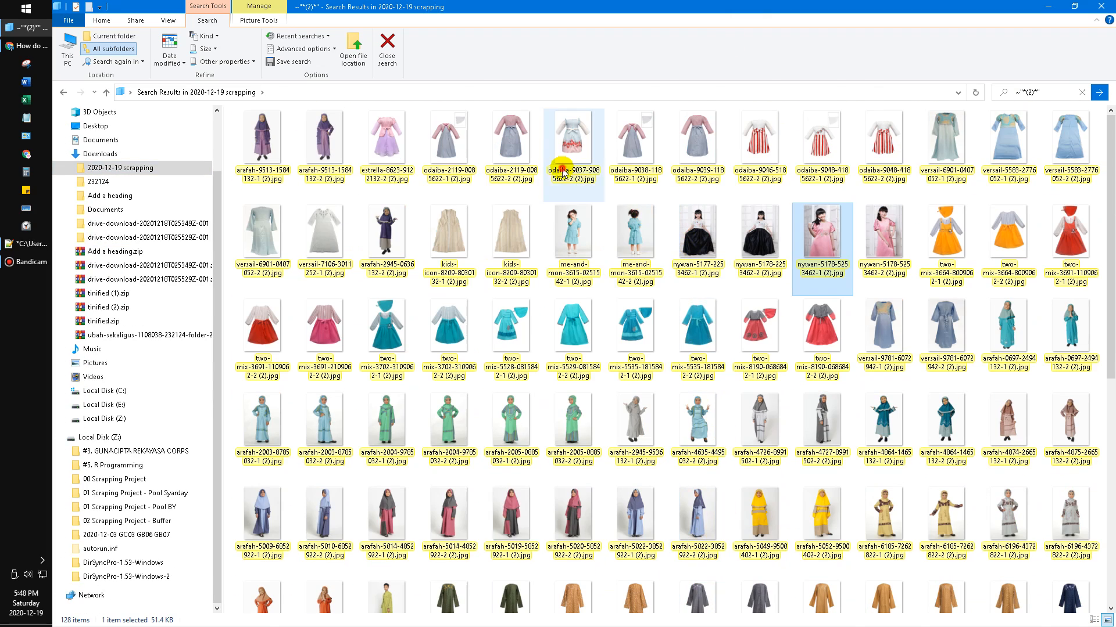
key("ctrl+a")
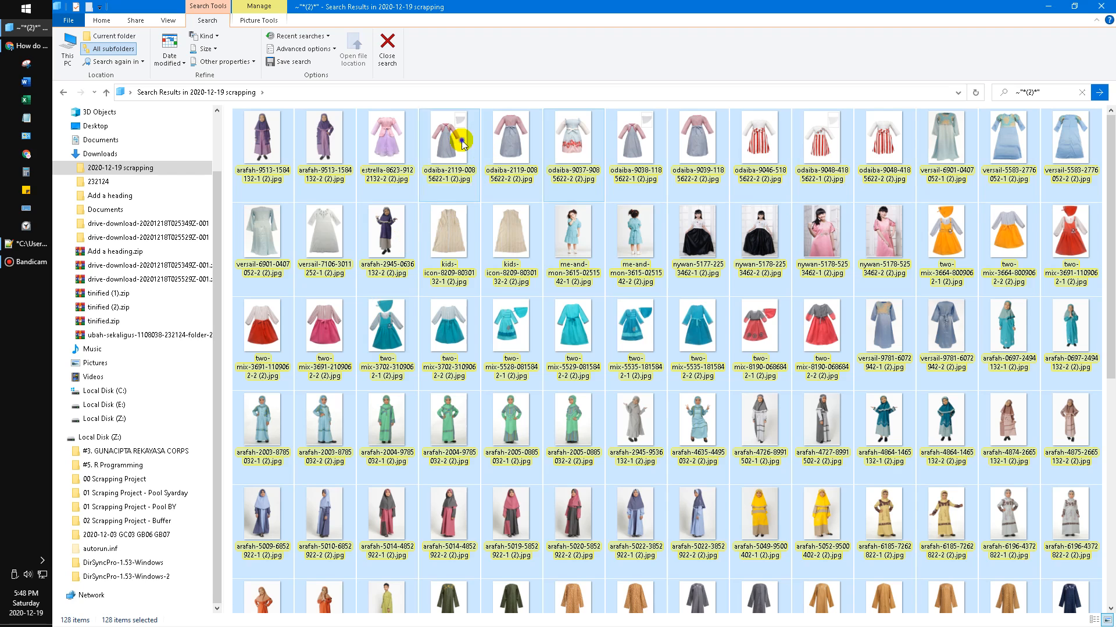
right_click(449, 135)
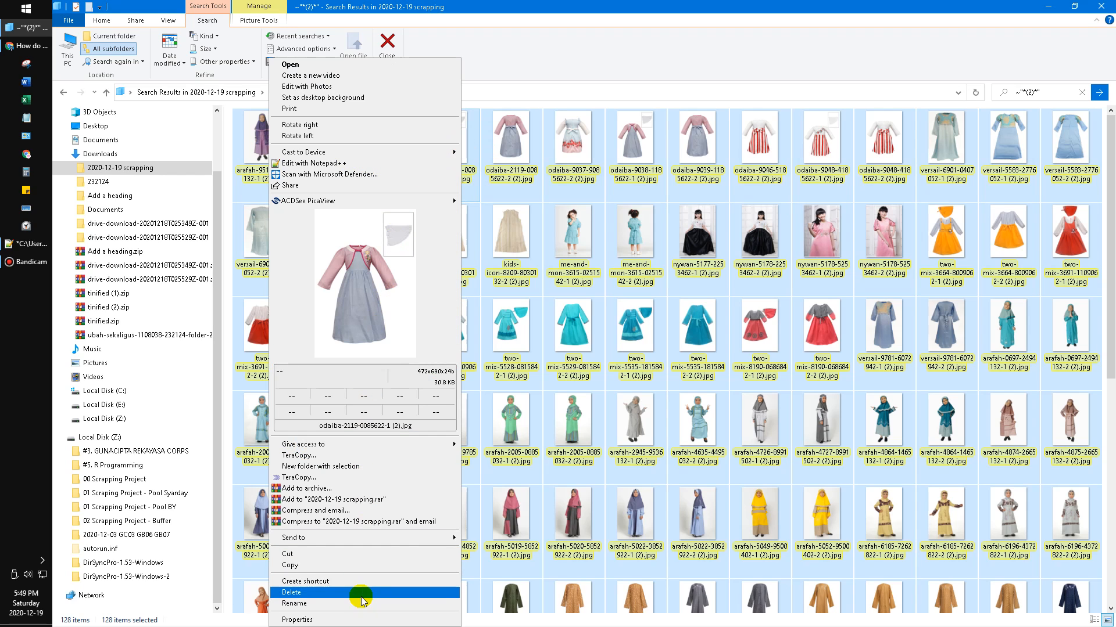
left_click(291, 592)
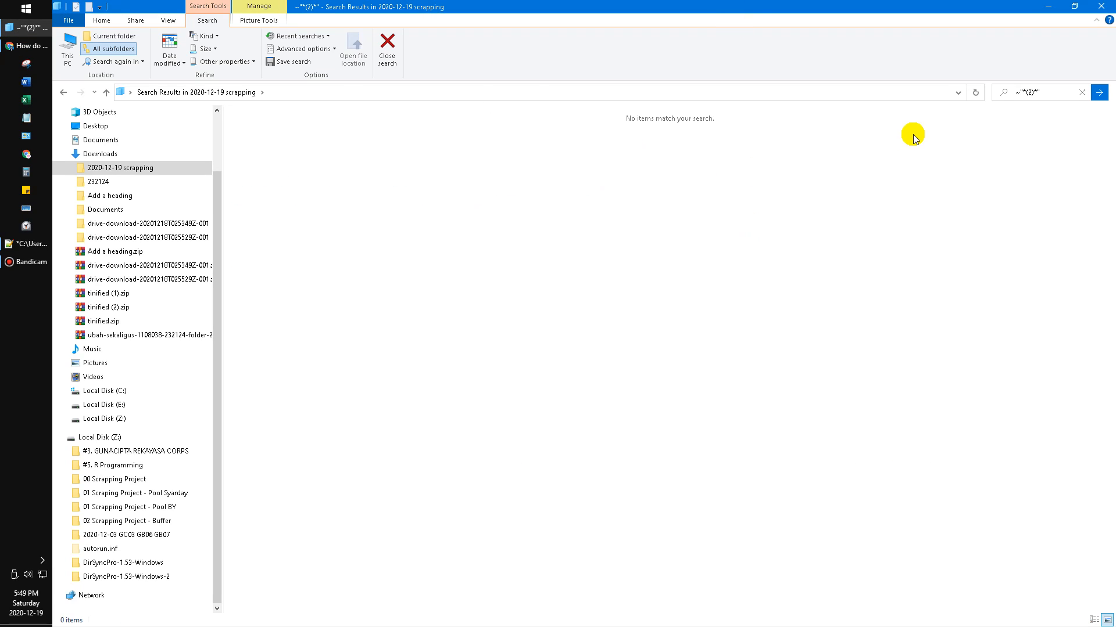
mouse_move(800, 129)
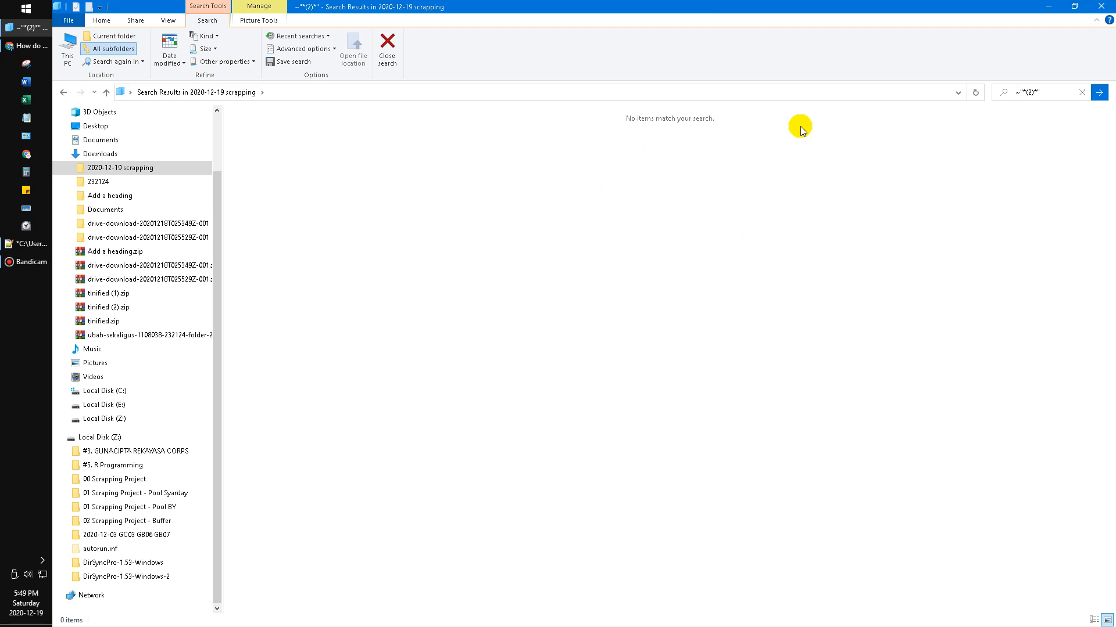
mouse_move(896, 276)
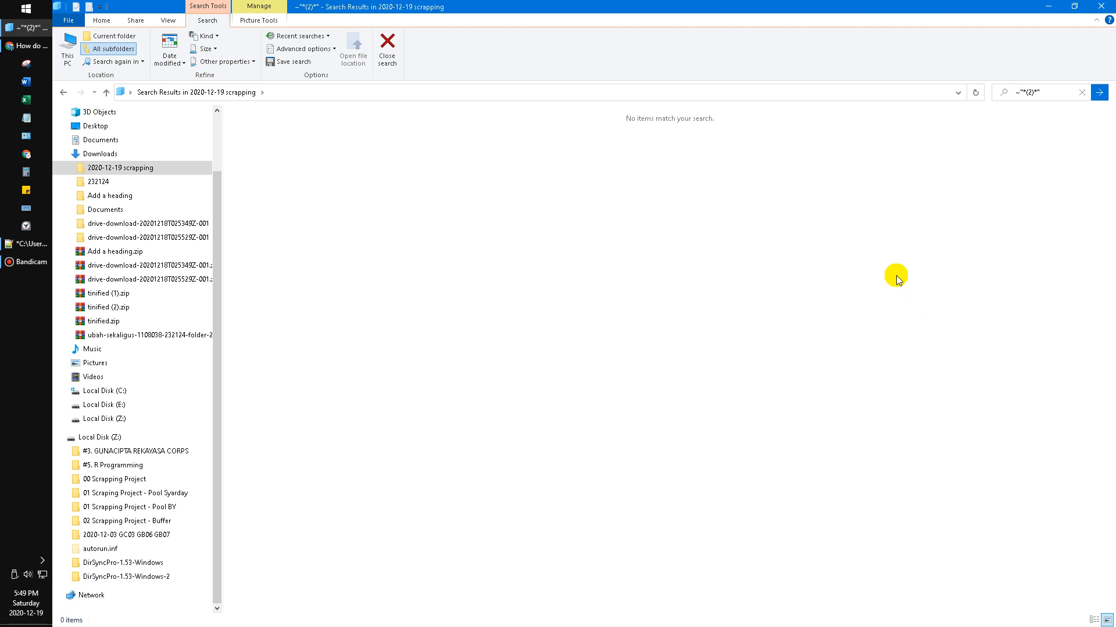
mouse_move(887, 276)
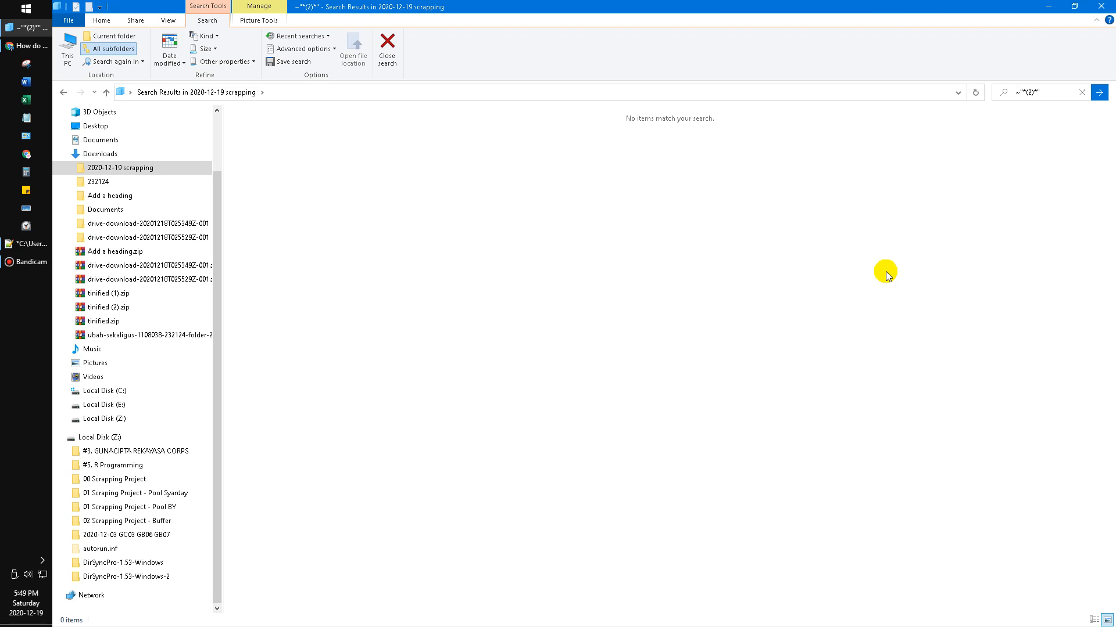